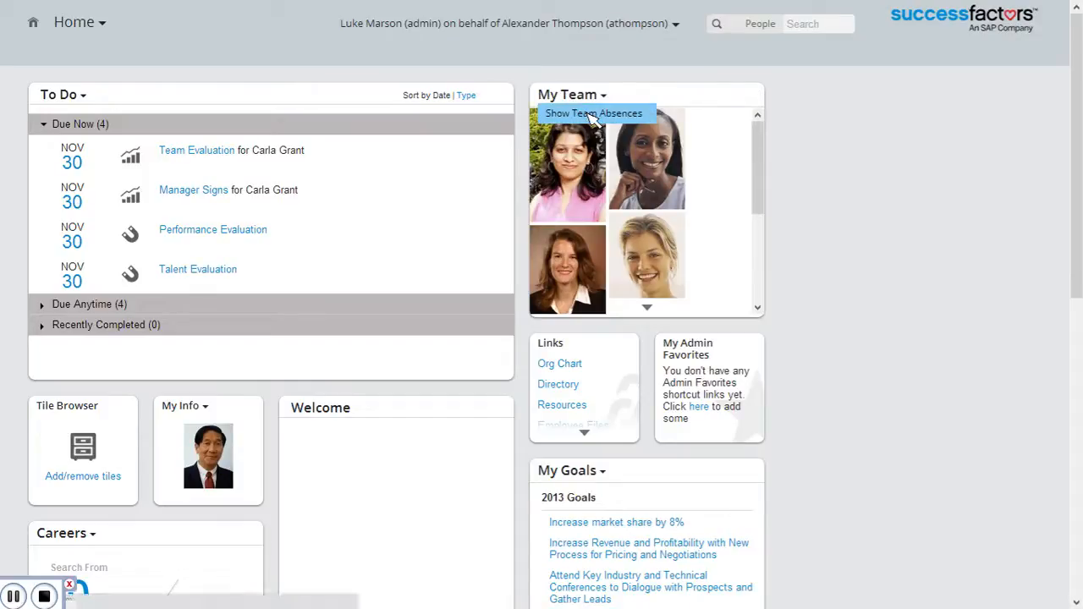
# - Show the team absence calendar for November–December 2013 from the My Team tile
pyautogui.click(593, 112)
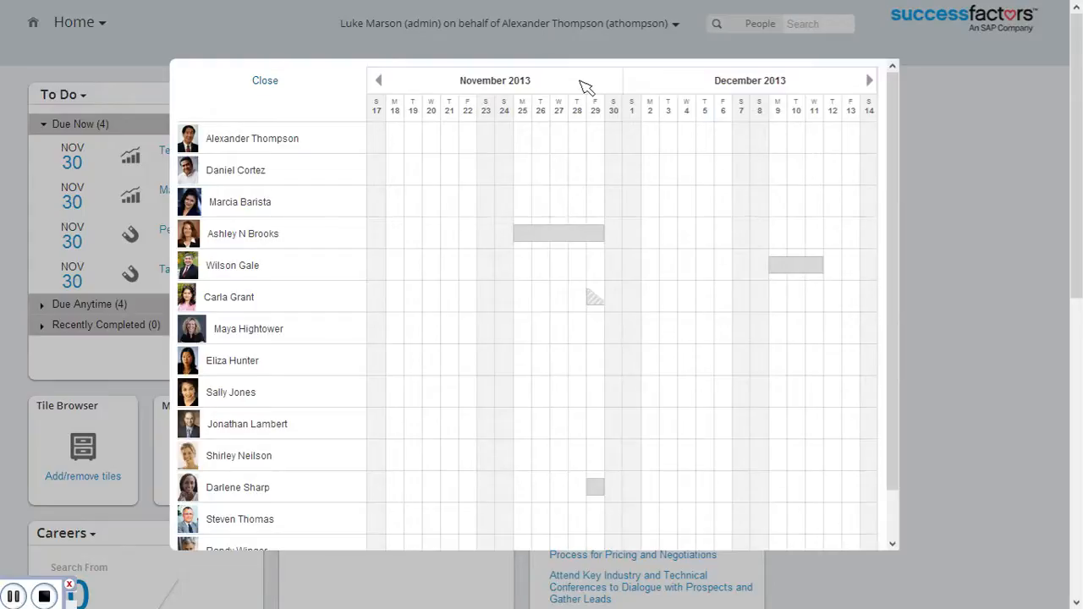
pyautogui.moveTo(588, 178)
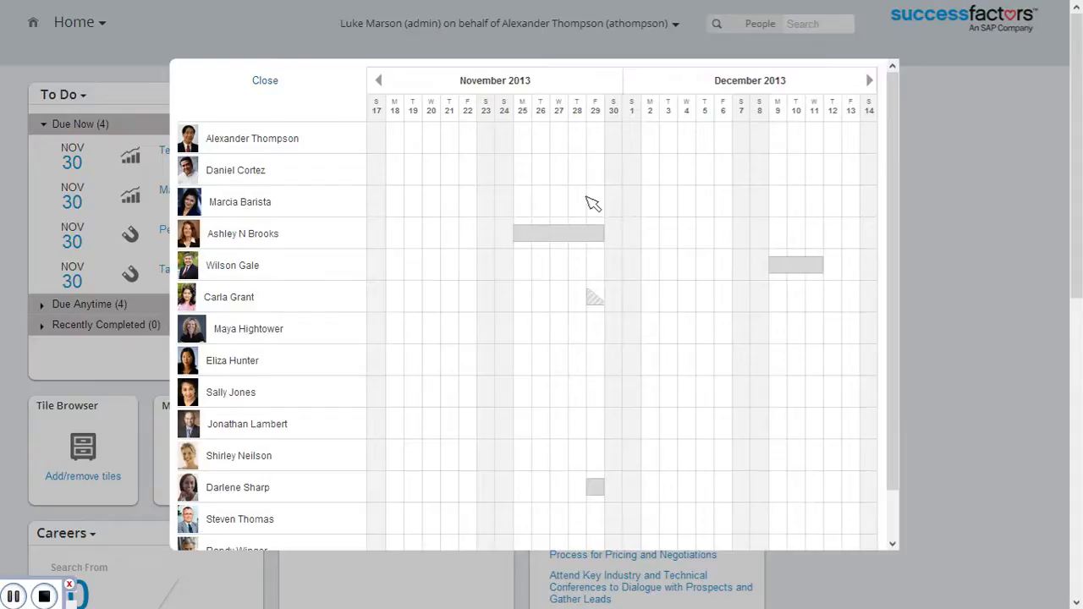
pyautogui.moveTo(791, 243)
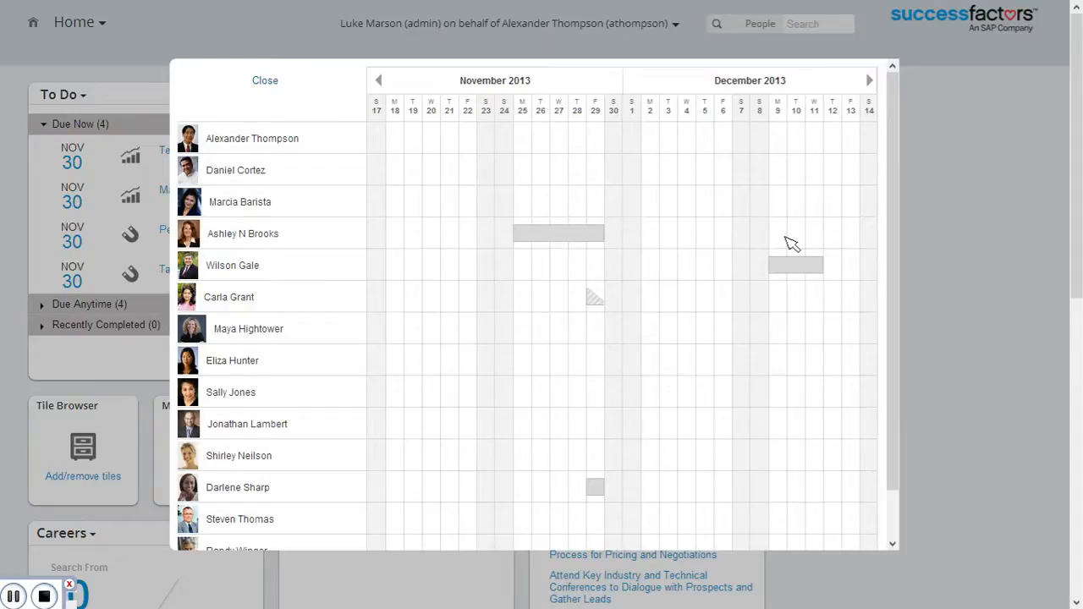
pyautogui.moveTo(611, 286)
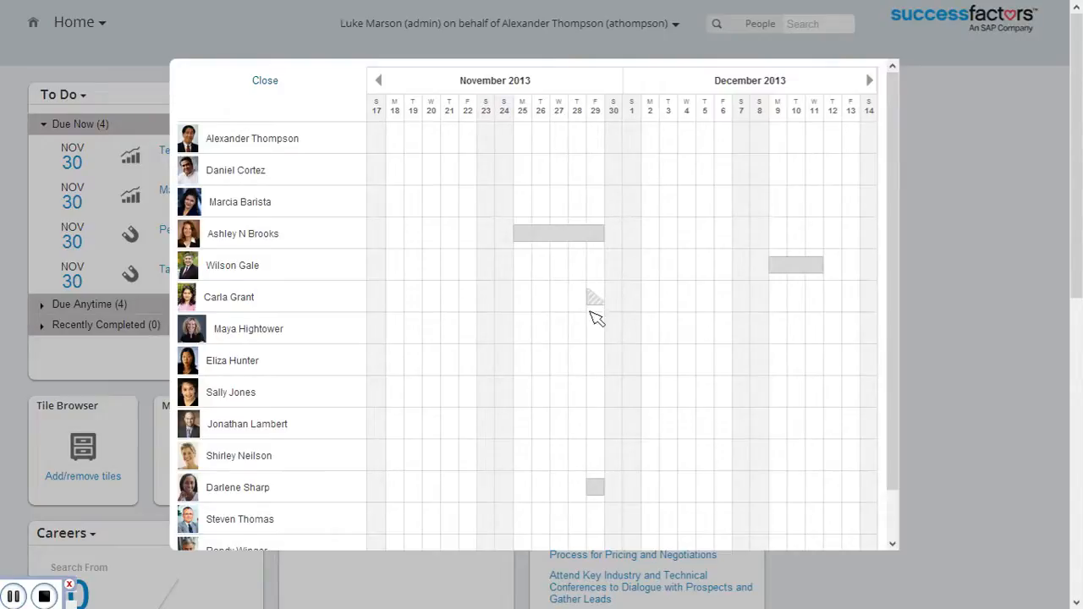
# - Page the team absence calendar forward to early January, then close it
pyautogui.click(869, 80)
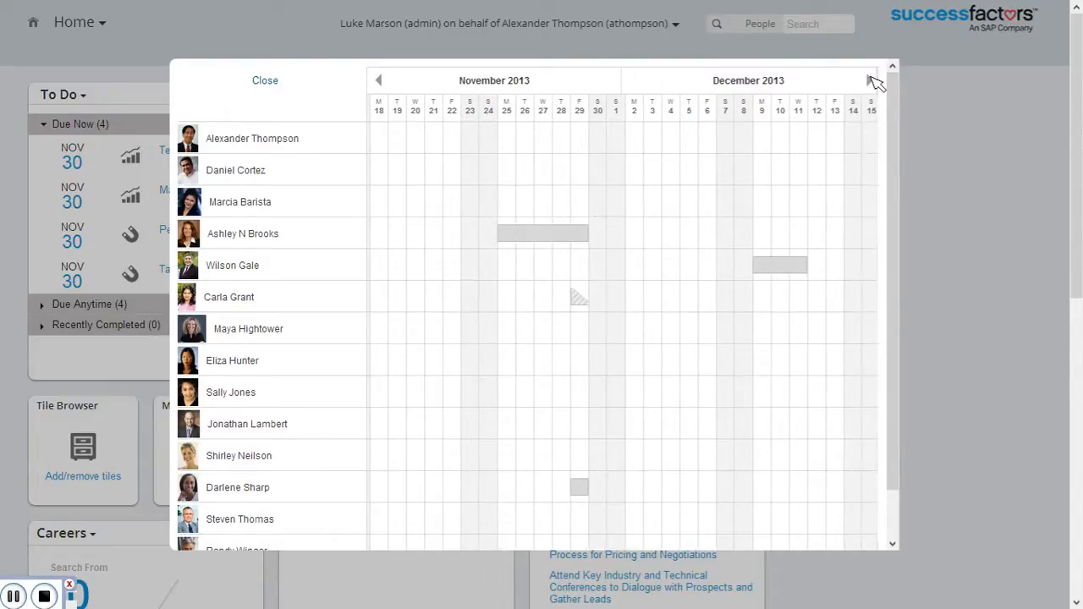
pyautogui.click(872, 80)
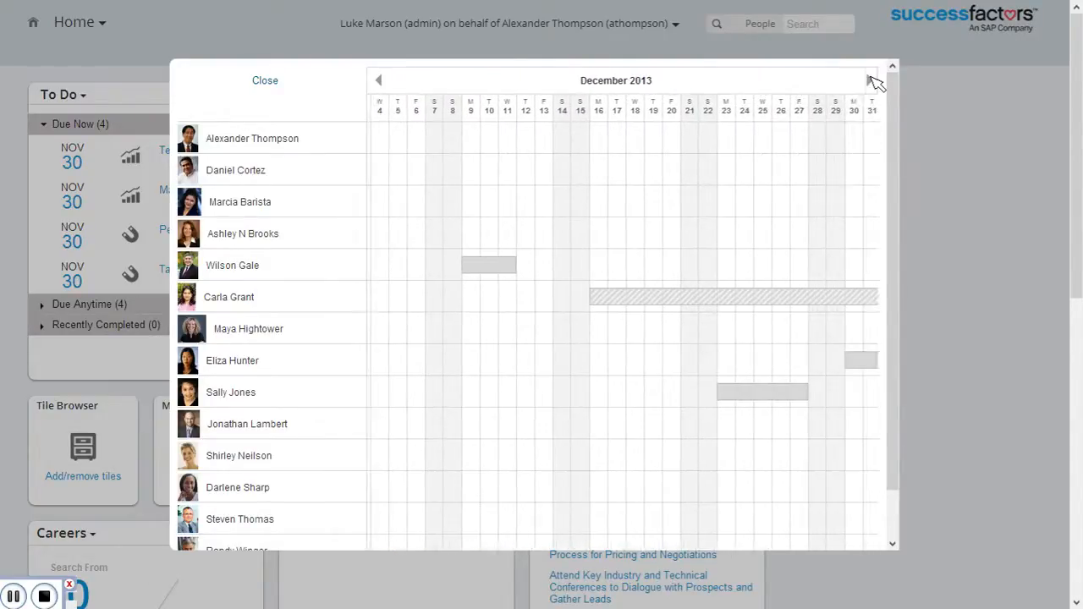
pyautogui.click(871, 79)
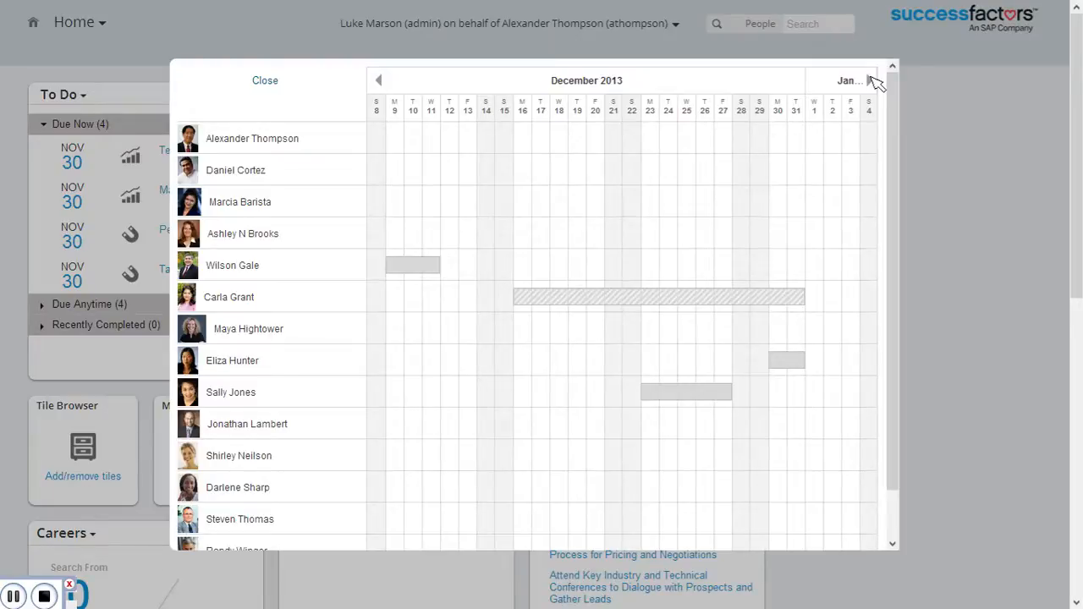
pyautogui.moveTo(330, 97)
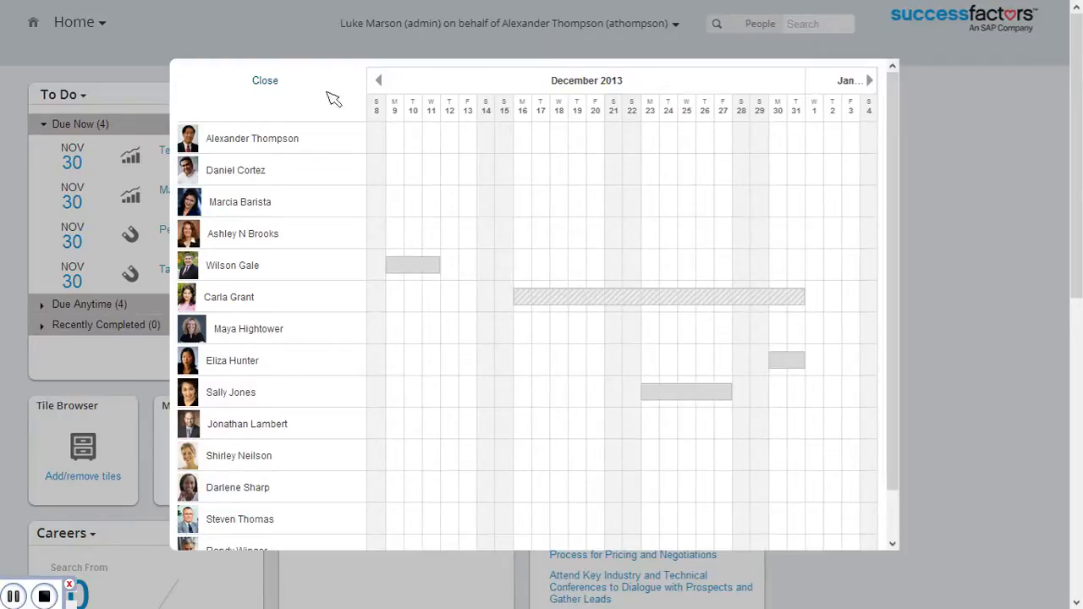
pyautogui.click(265, 79)
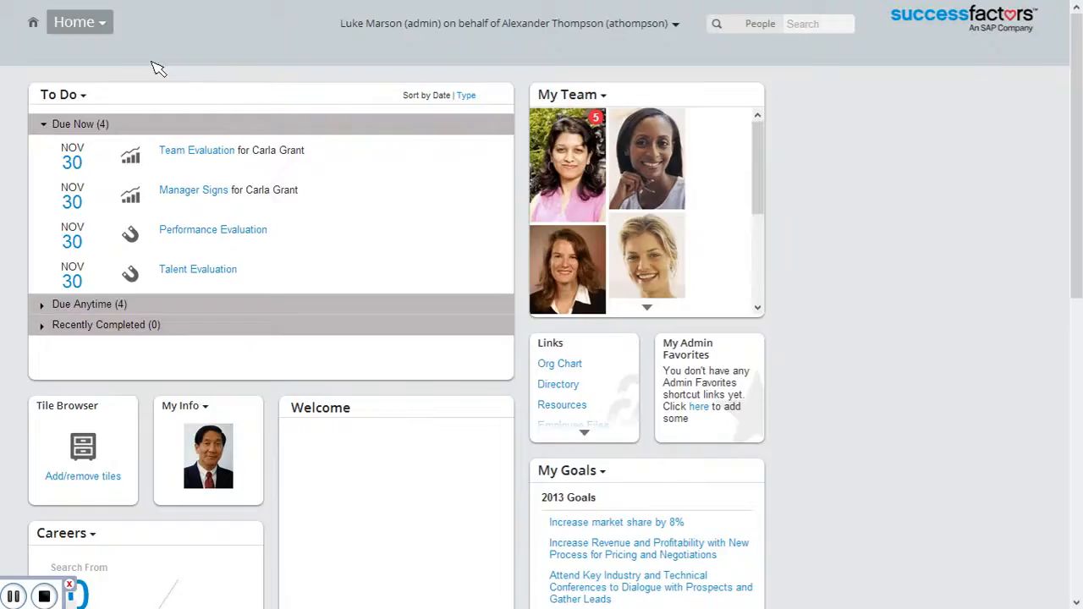
pyautogui.click(80, 21)
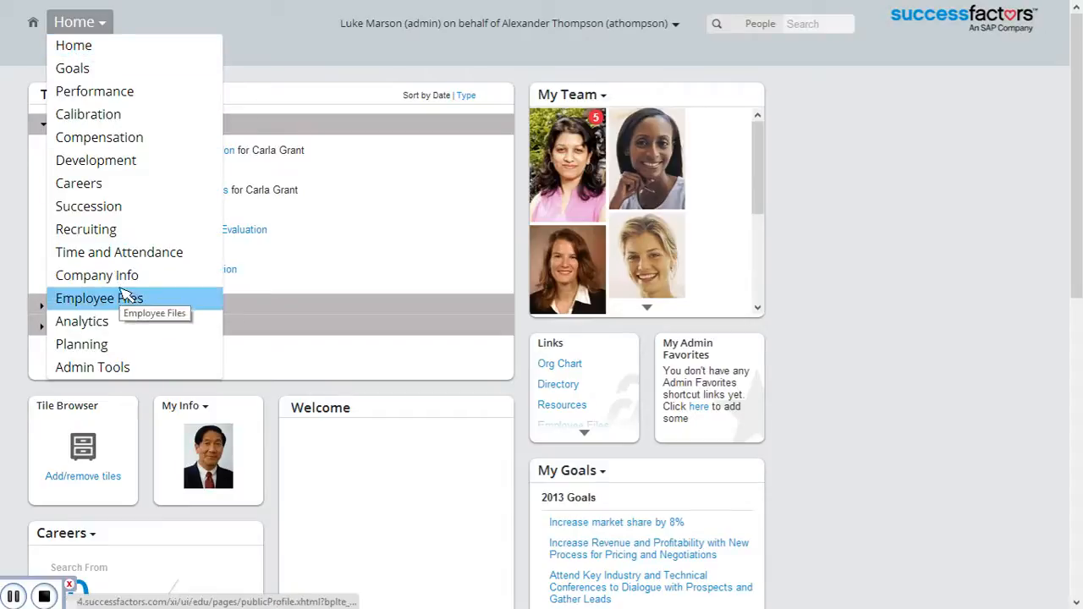
pyautogui.click(73, 22)
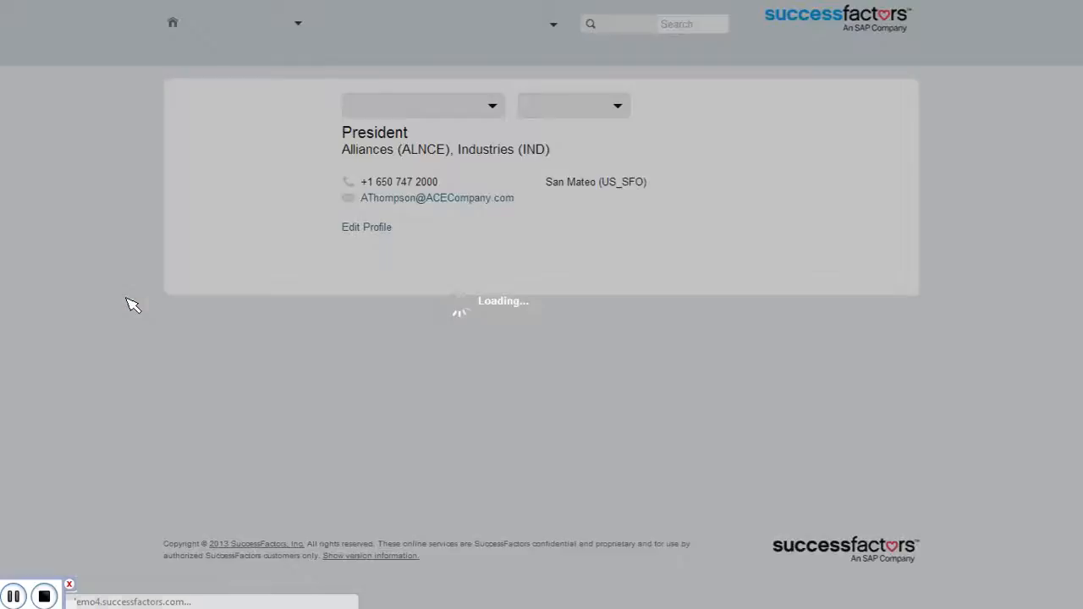
pyautogui.click(578, 105)
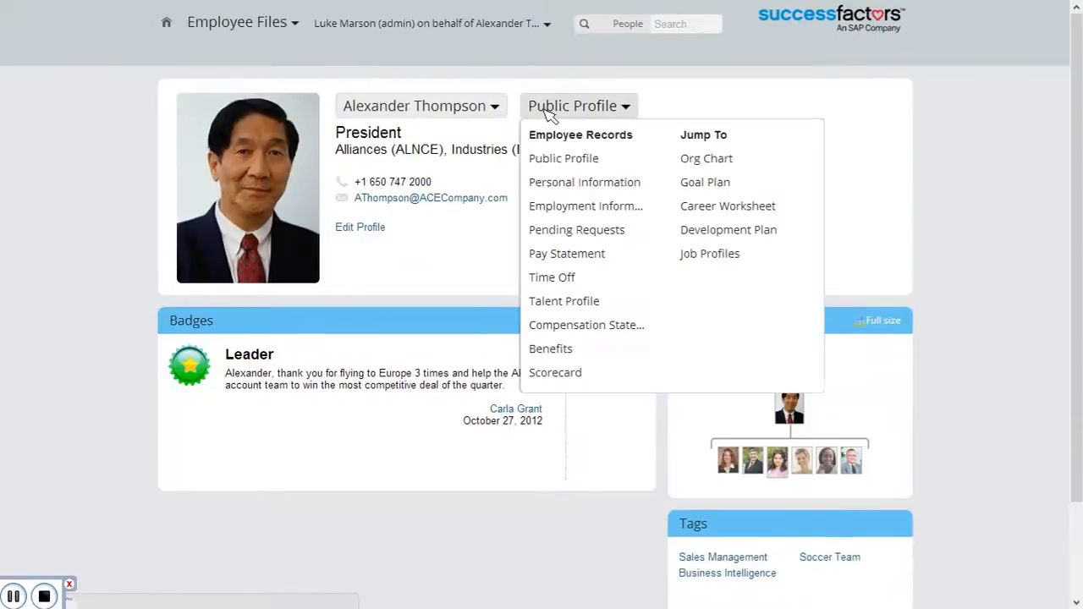
pyautogui.click(579, 105)
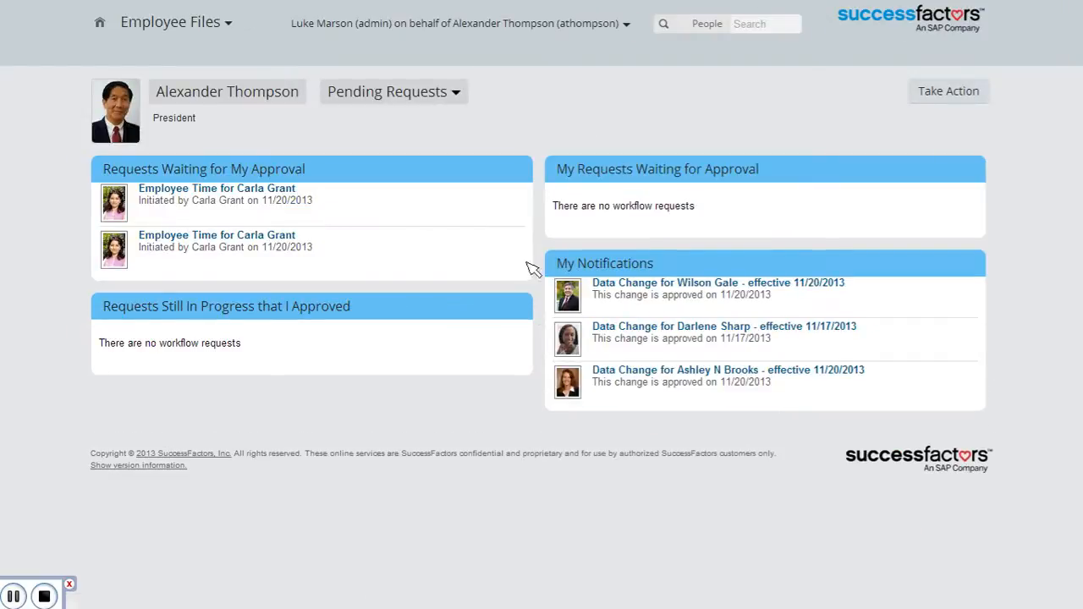
pyautogui.moveTo(216, 188)
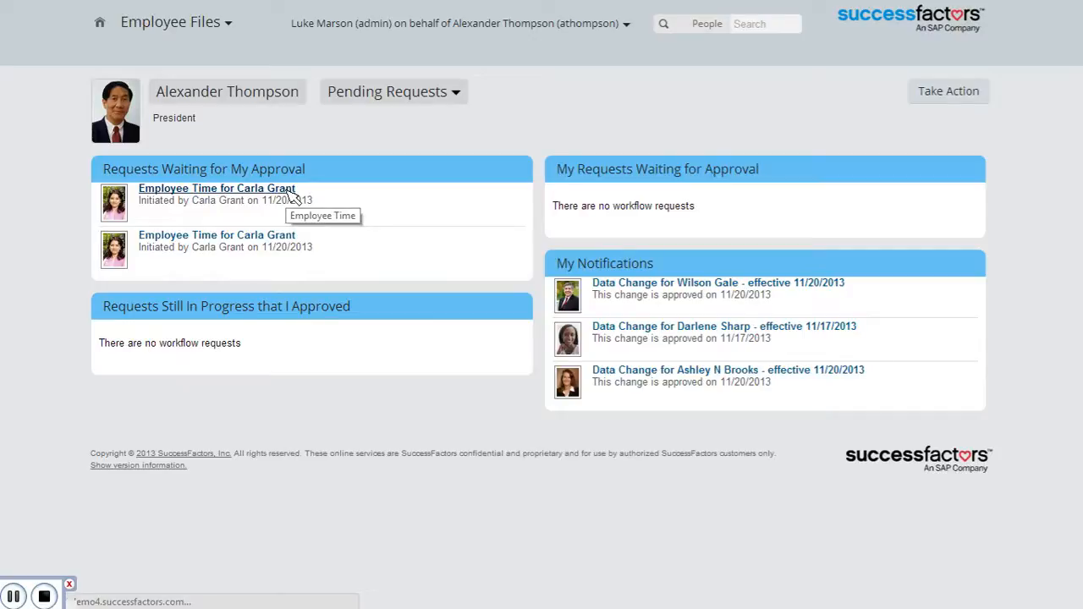
pyautogui.click(217, 188)
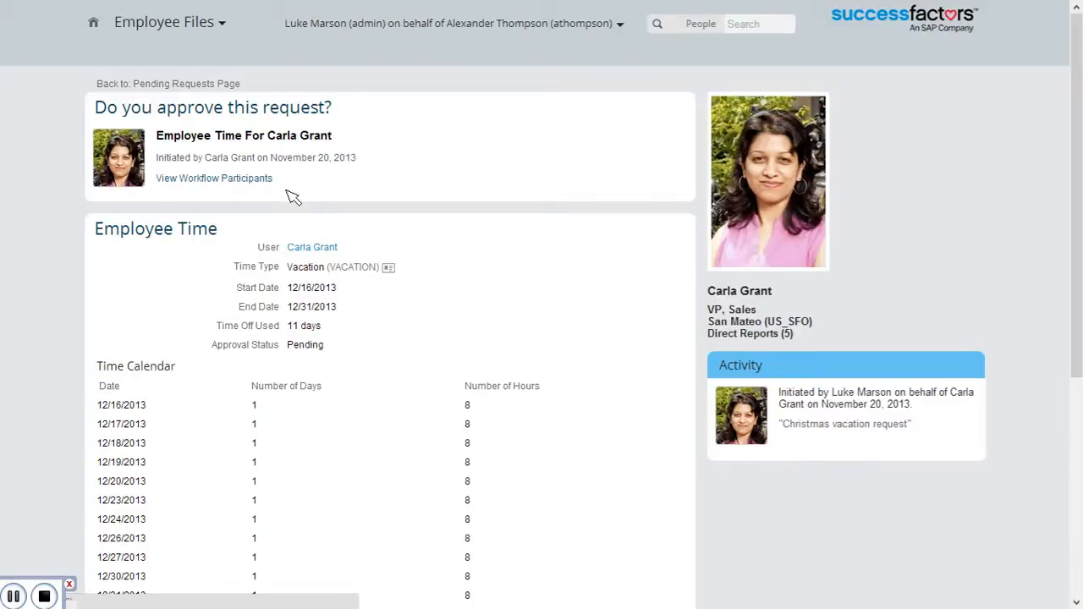
pyautogui.moveTo(209, 343)
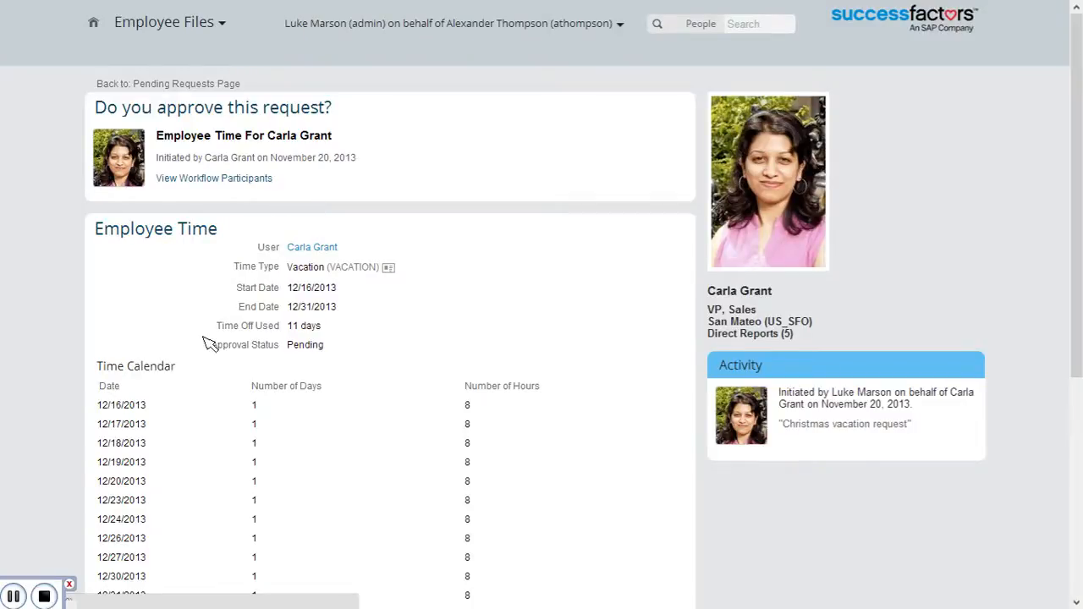
pyautogui.moveTo(320, 362)
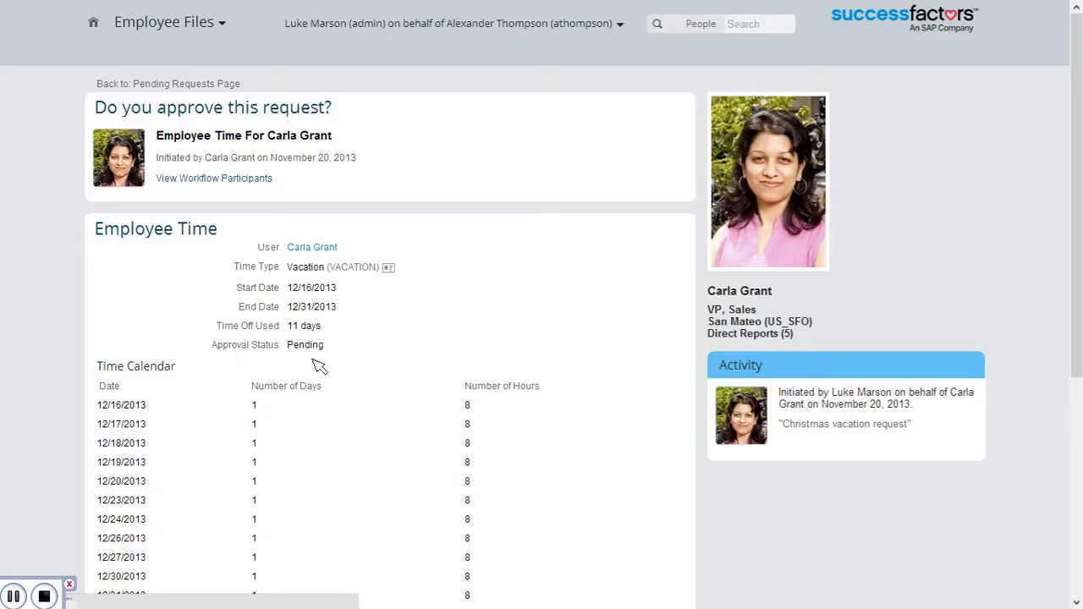
pyautogui.moveTo(375, 389)
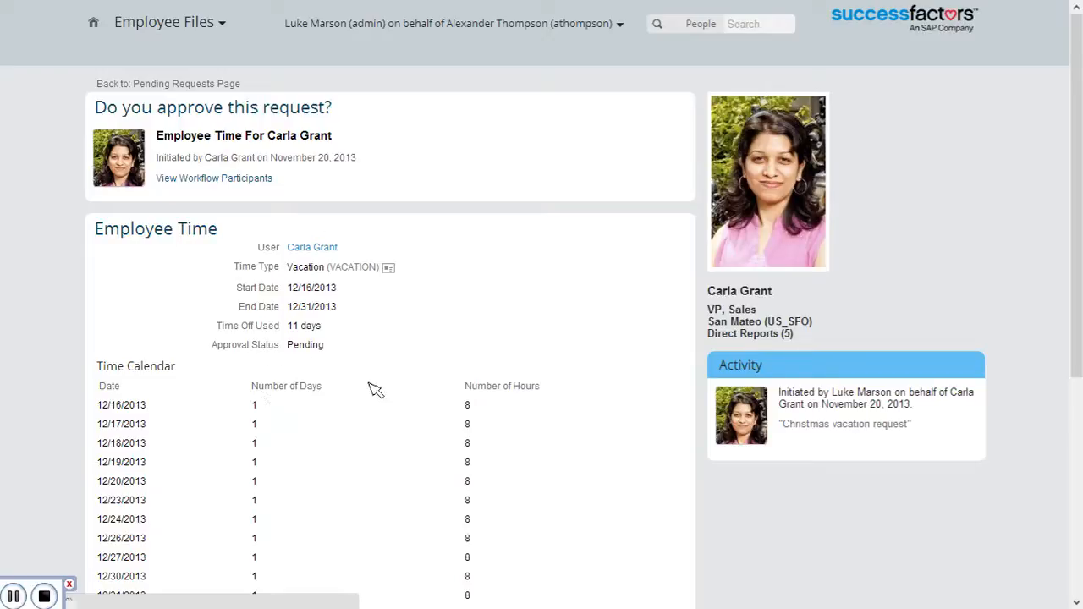
# - Review the 12/16–12/31/2013 vacation details and absence calendar, then approve the request
pyautogui.scroll(-3)
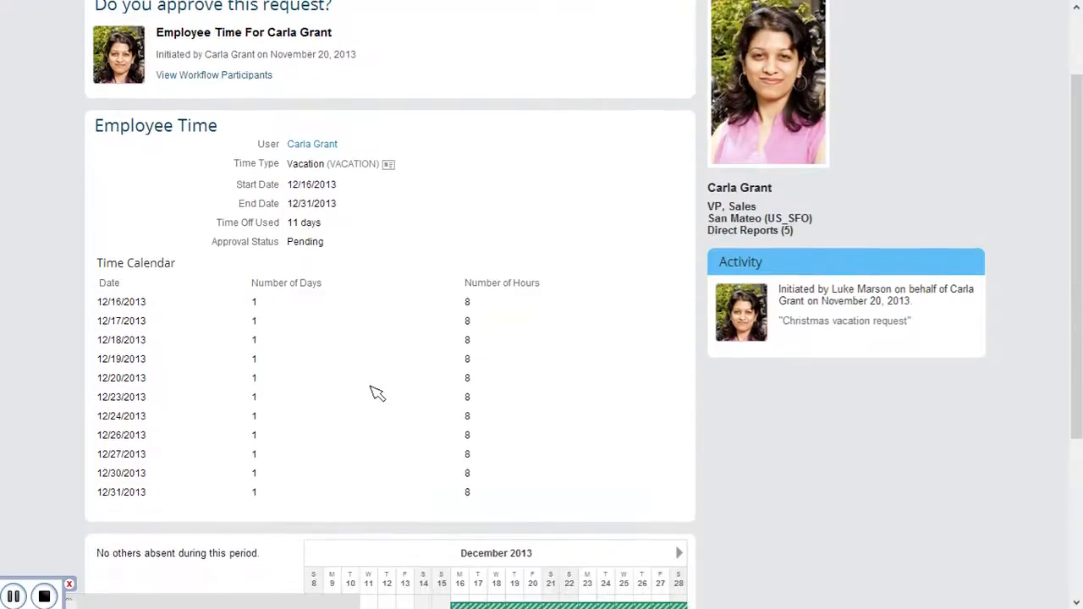
pyautogui.scroll(-3)
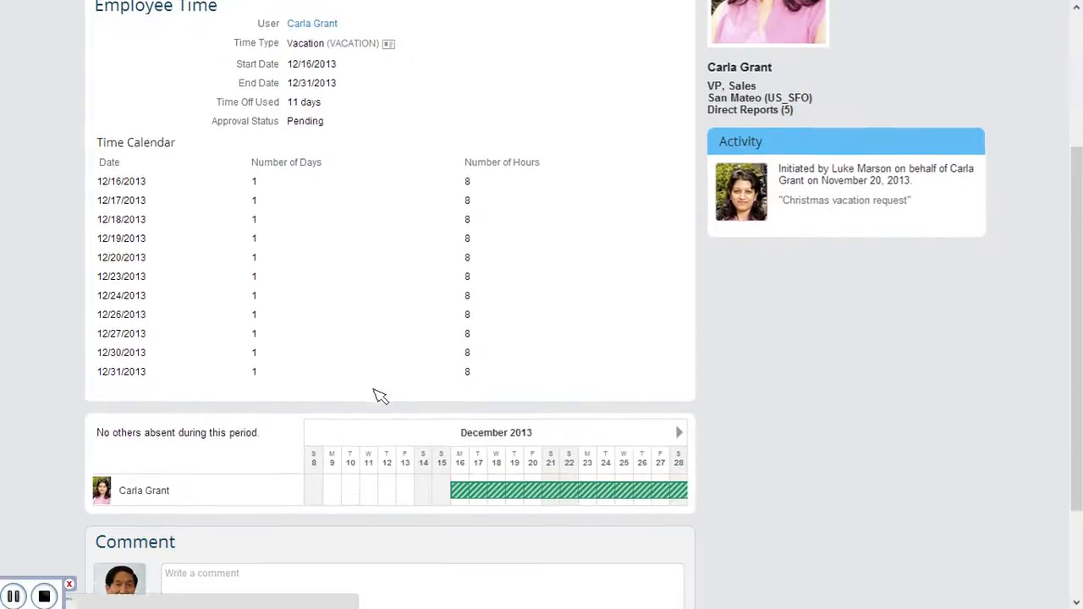
pyautogui.scroll(-3)
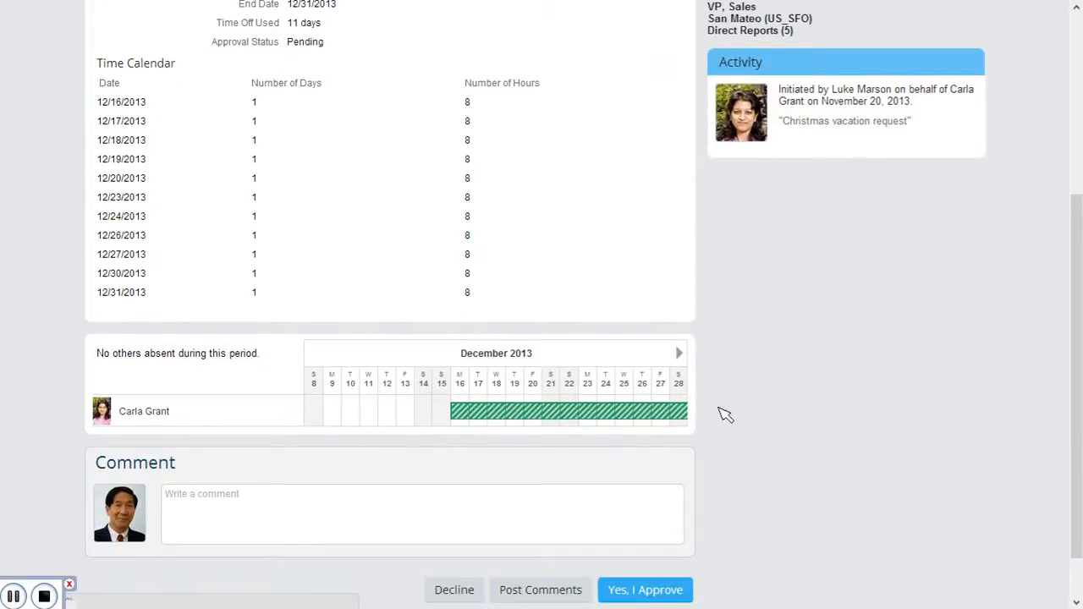
pyautogui.click(678, 353)
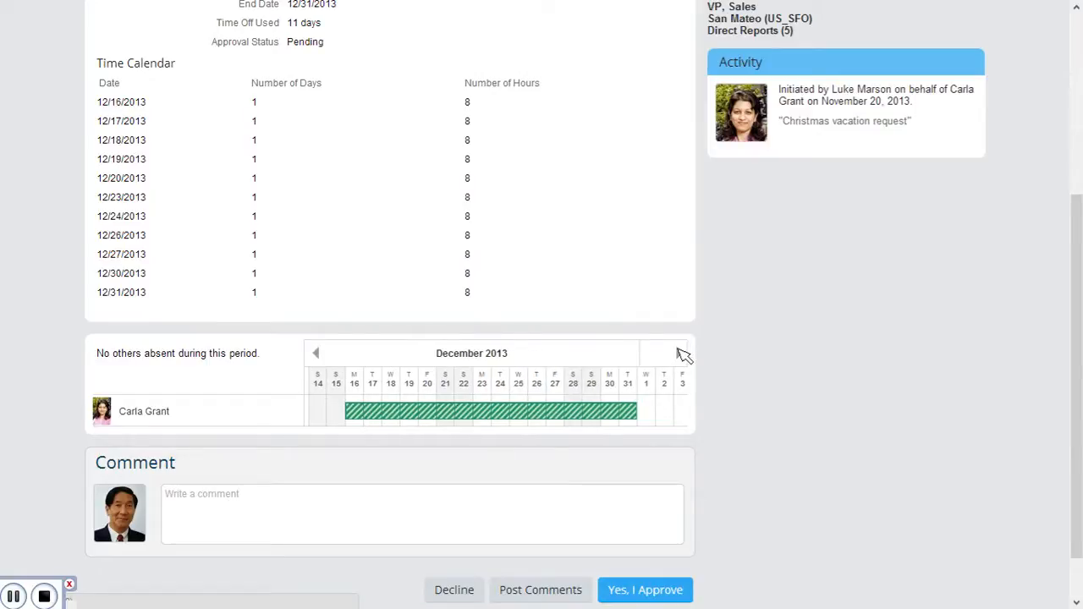
pyautogui.click(681, 353)
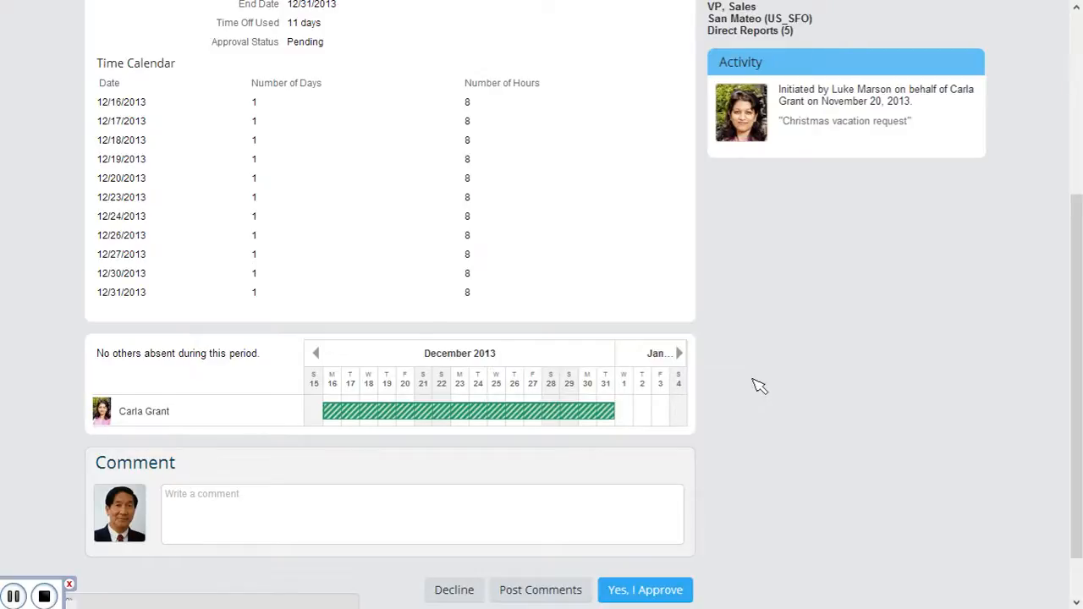
pyautogui.click(421, 514)
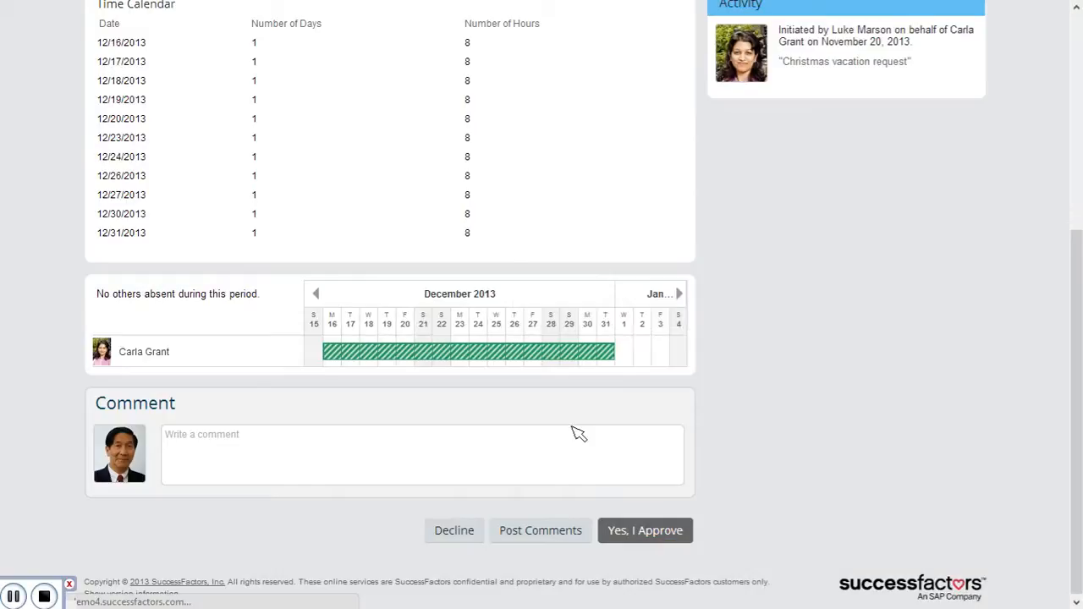
pyautogui.click(645, 530)
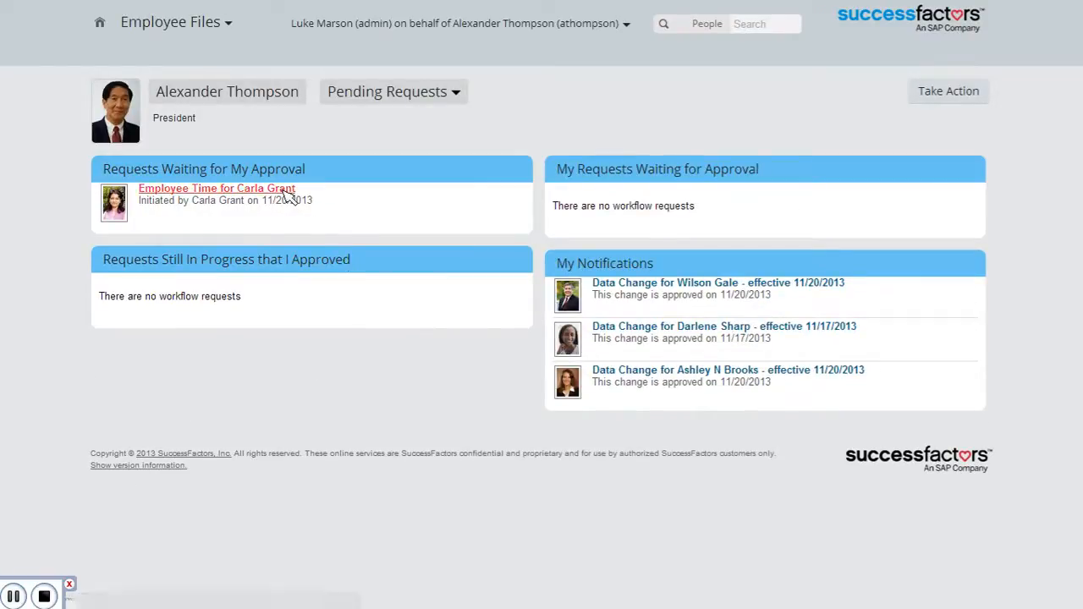
pyautogui.click(217, 188)
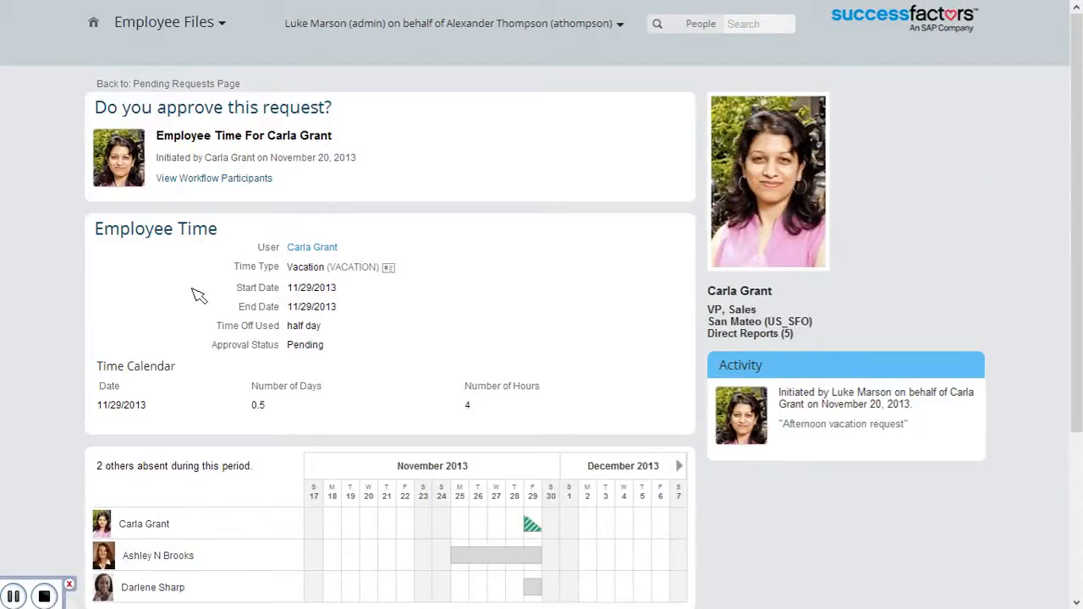
pyautogui.moveTo(436, 377)
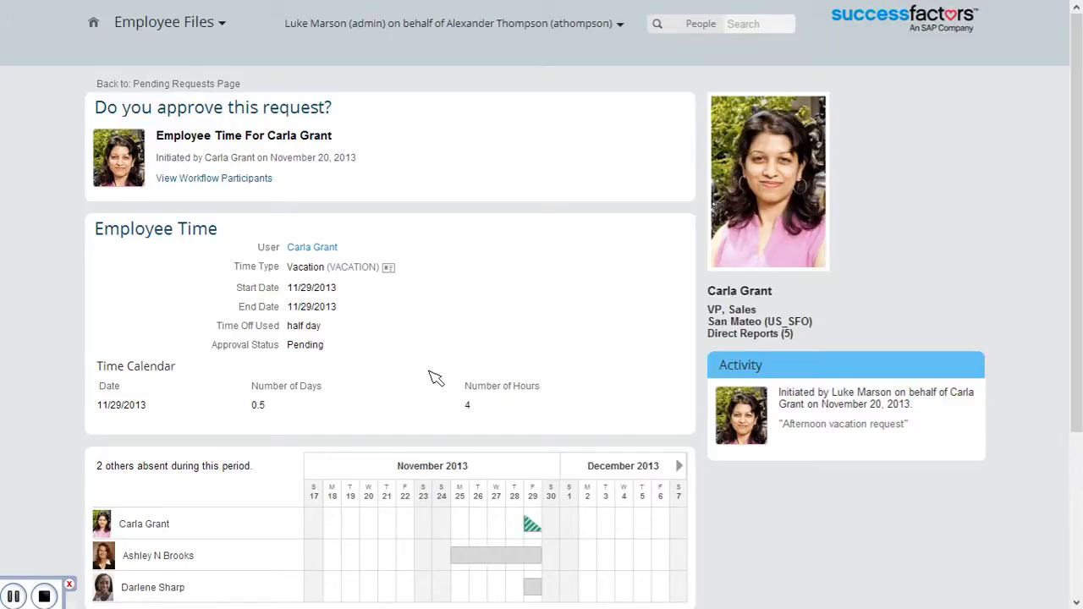
pyautogui.scroll(-3)
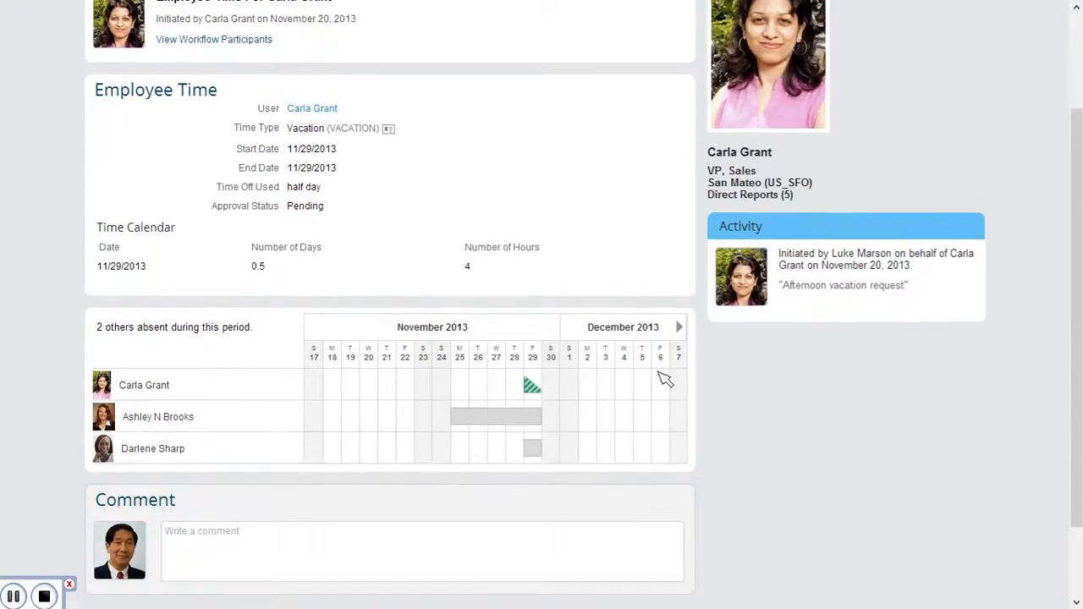
pyautogui.moveTo(562, 393)
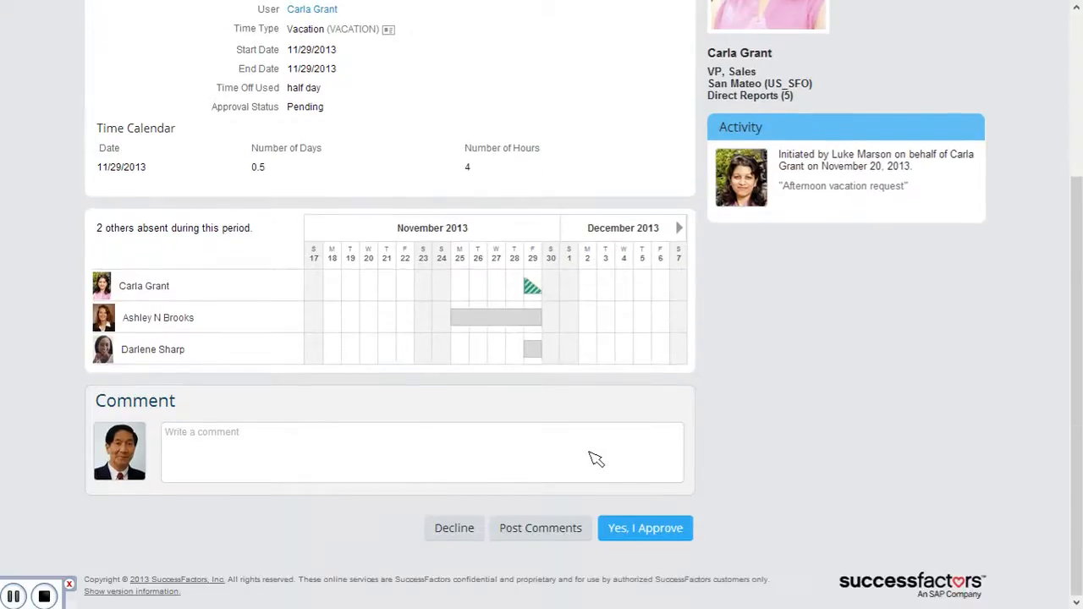
pyautogui.click(645, 528)
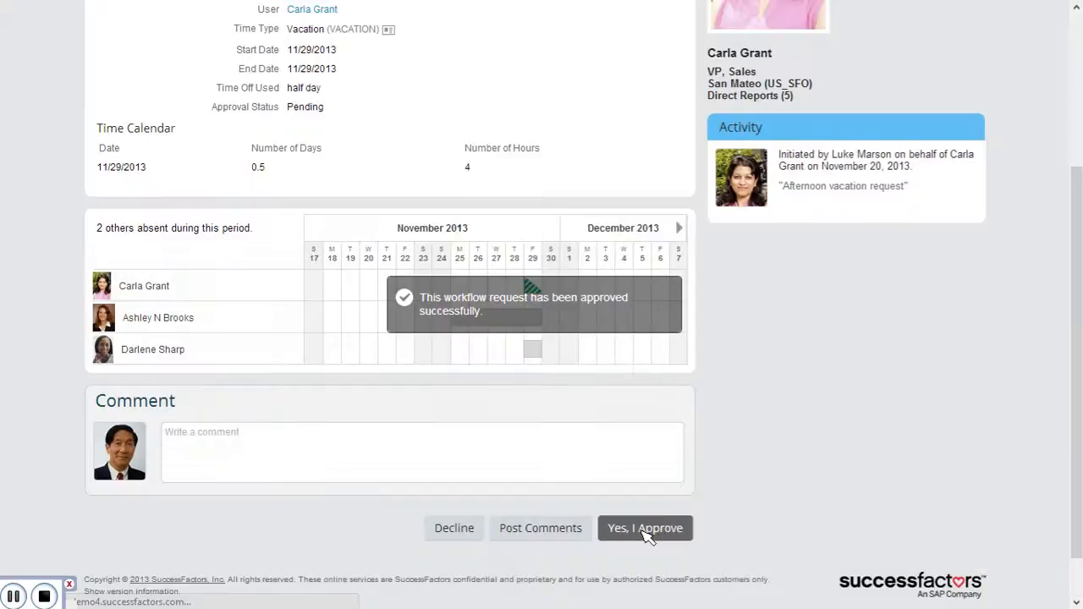
pyautogui.click(644, 528)
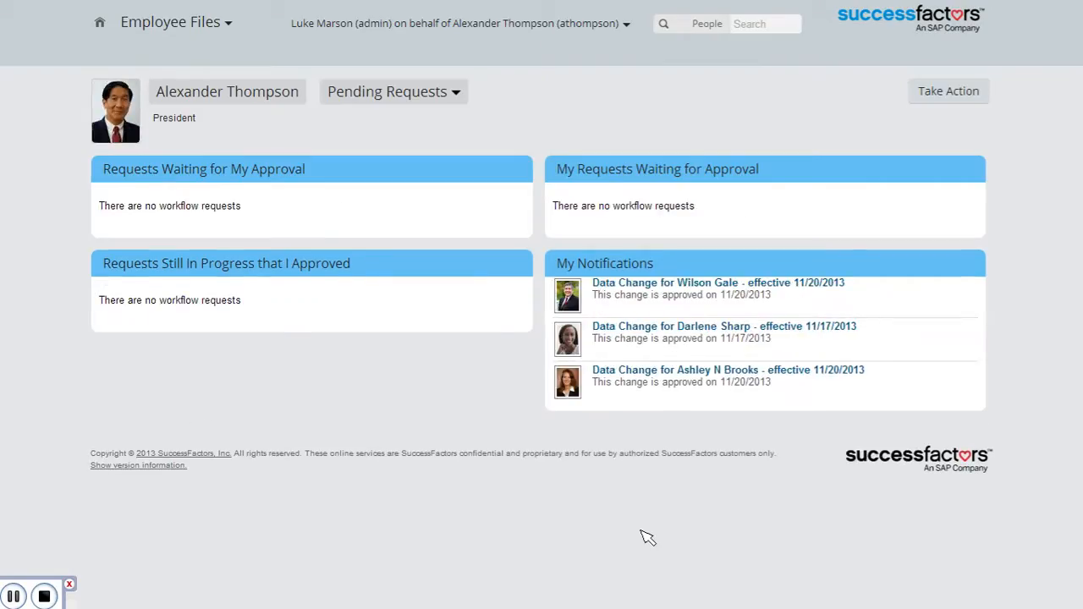